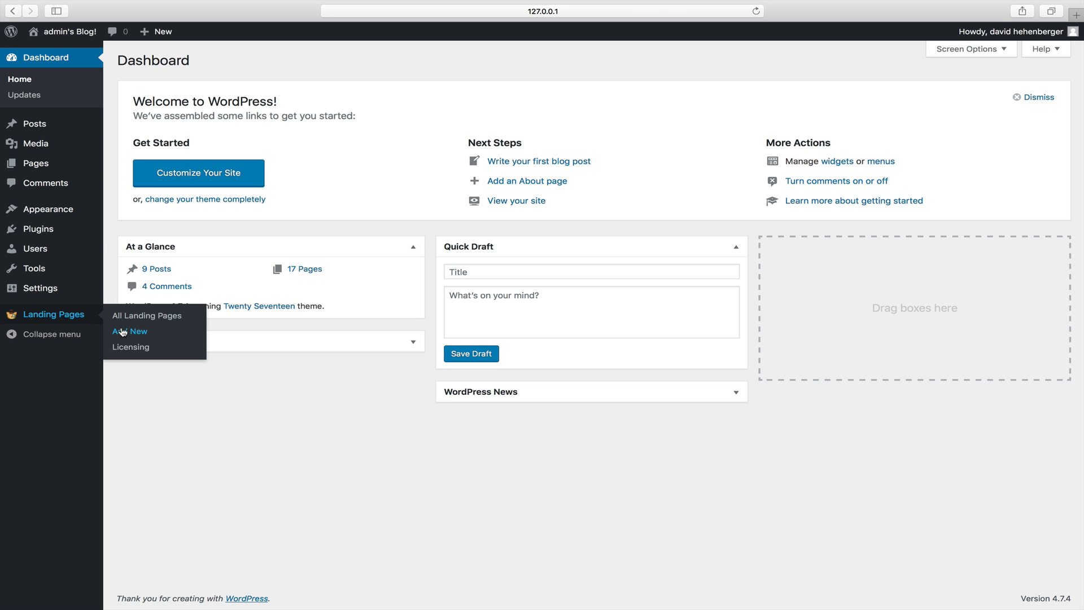
Begin a new landing page from the Landing Pages Add New entry.
left_click(131, 332)
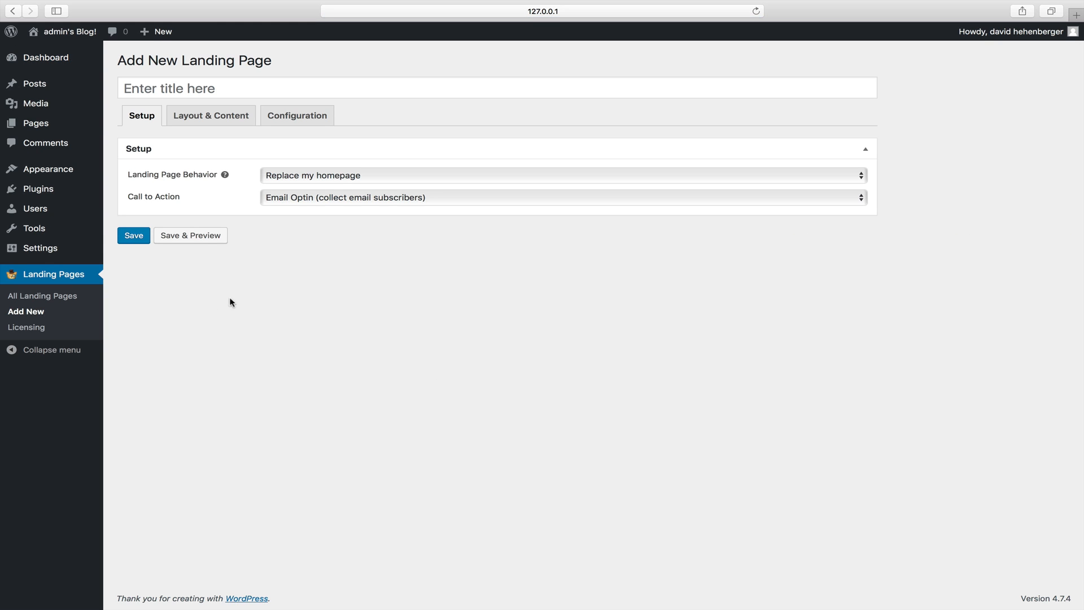
mouse_move(267, 287)
type("photos l")
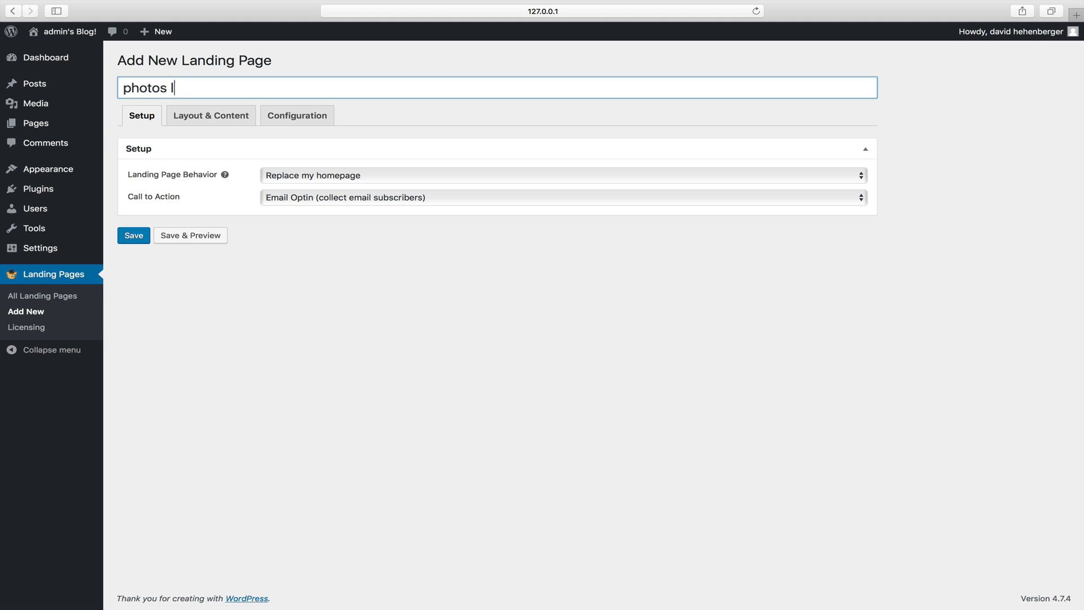
Title the page 'photos lp' and set behaviour to 'Publish on a specific URL' with slug 'photos'.
type("p")
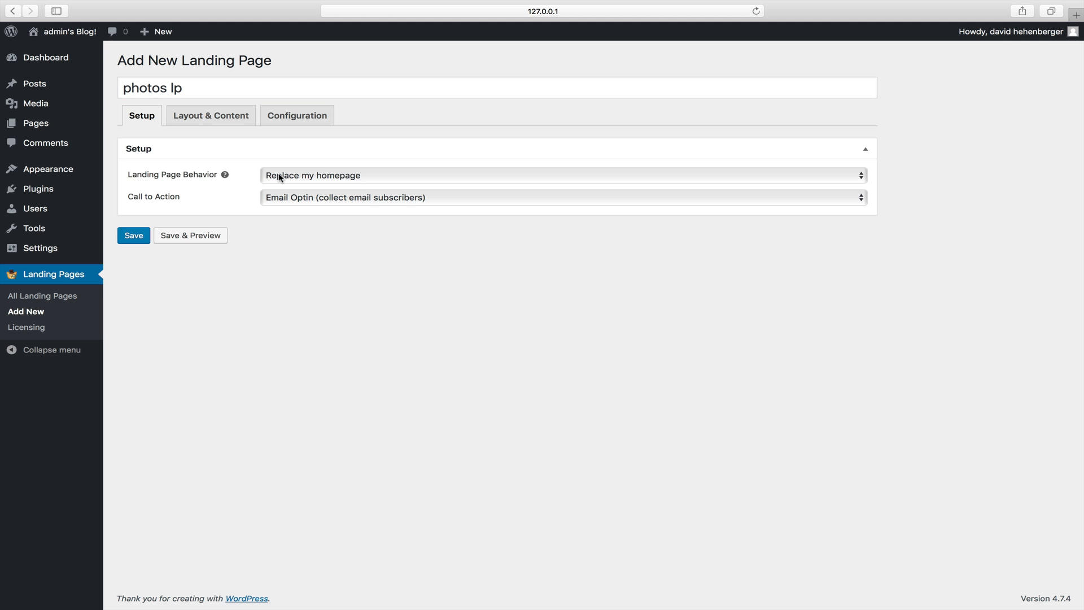
left_click(590, 175)
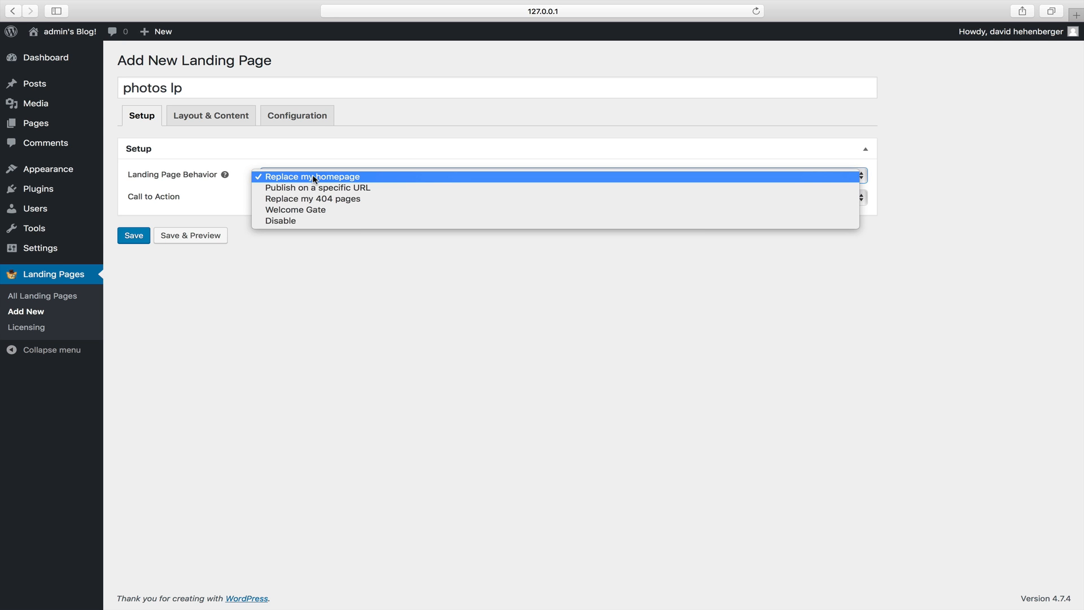
mouse_move(330, 191)
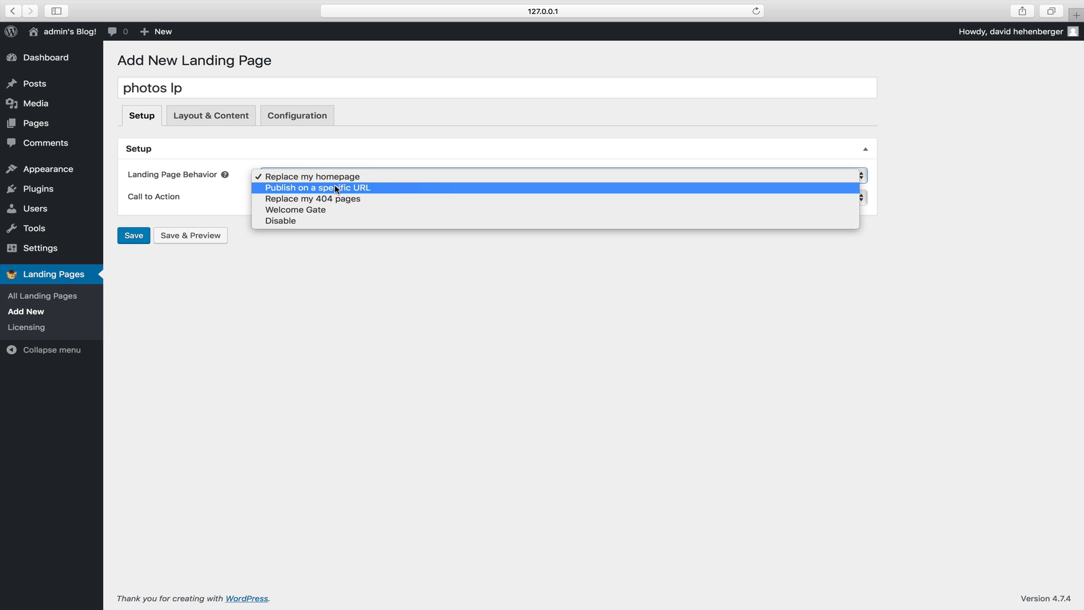
mouse_move(334, 200)
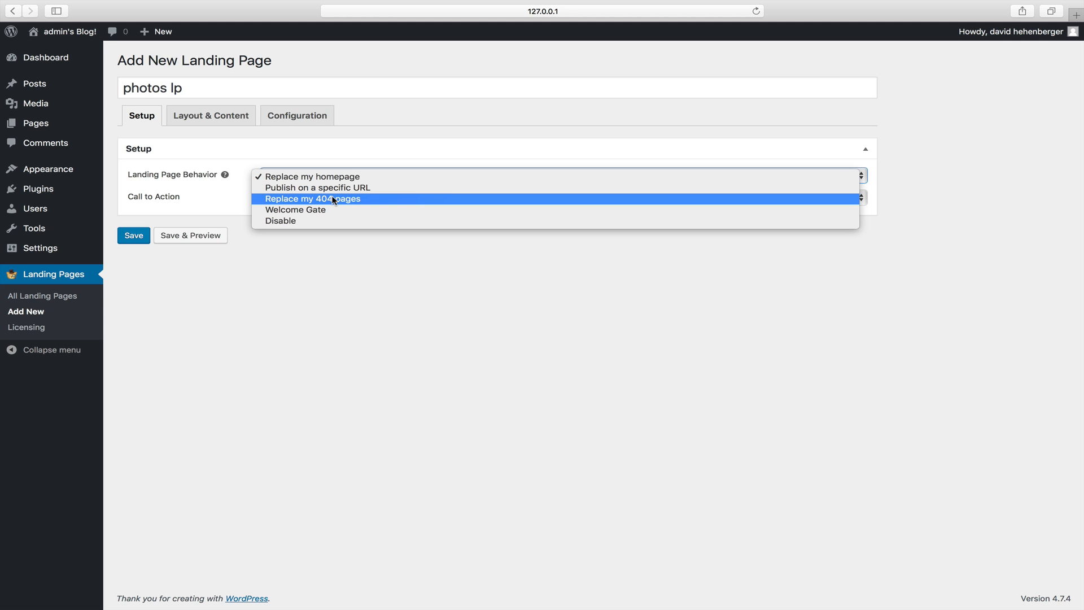
mouse_move(328, 210)
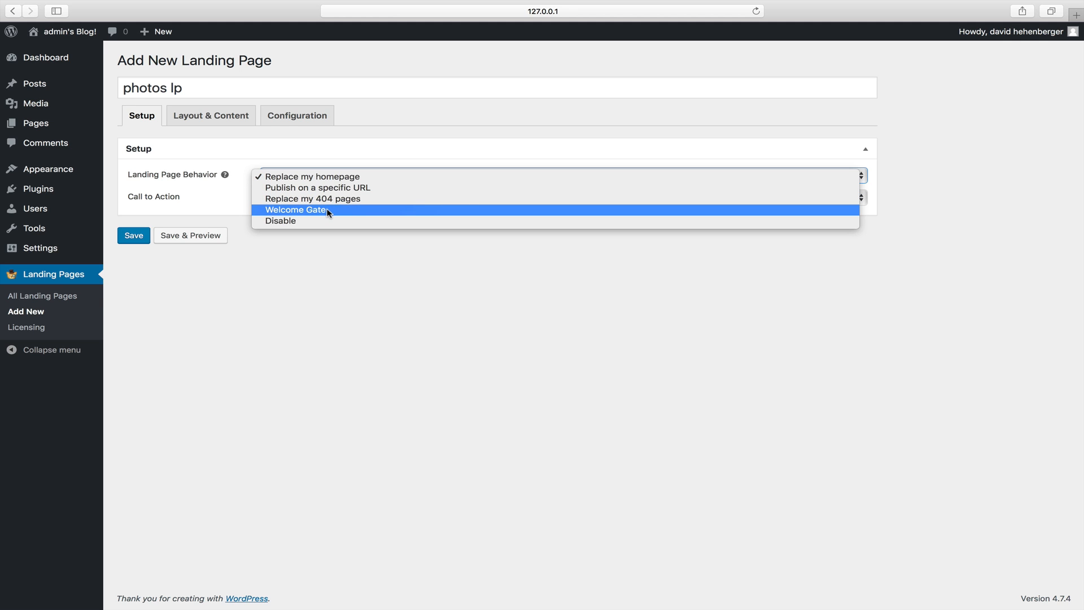
left_click(297, 210)
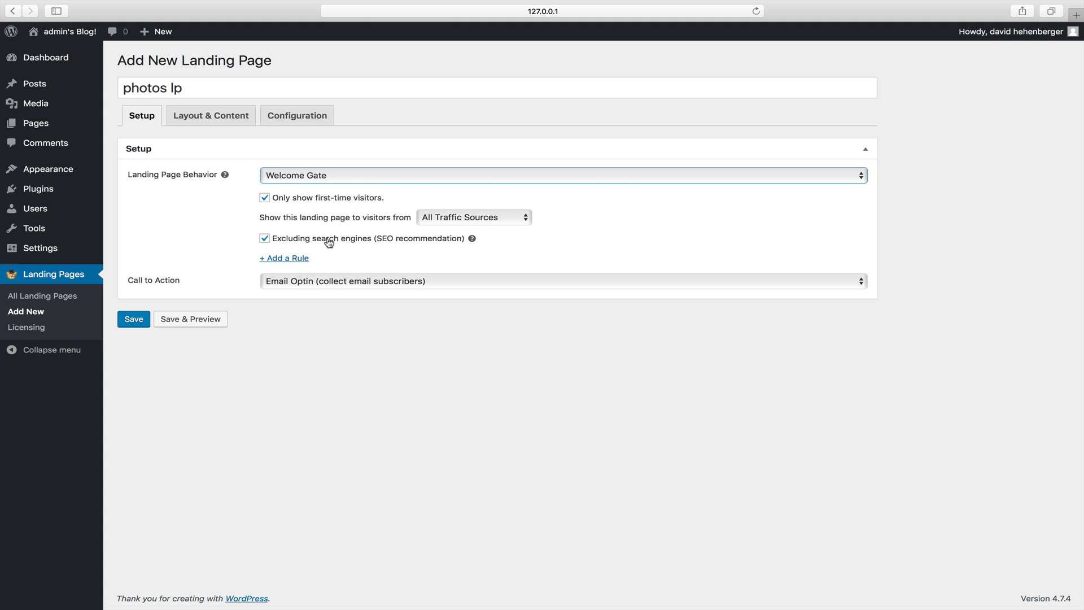
mouse_move(357, 183)
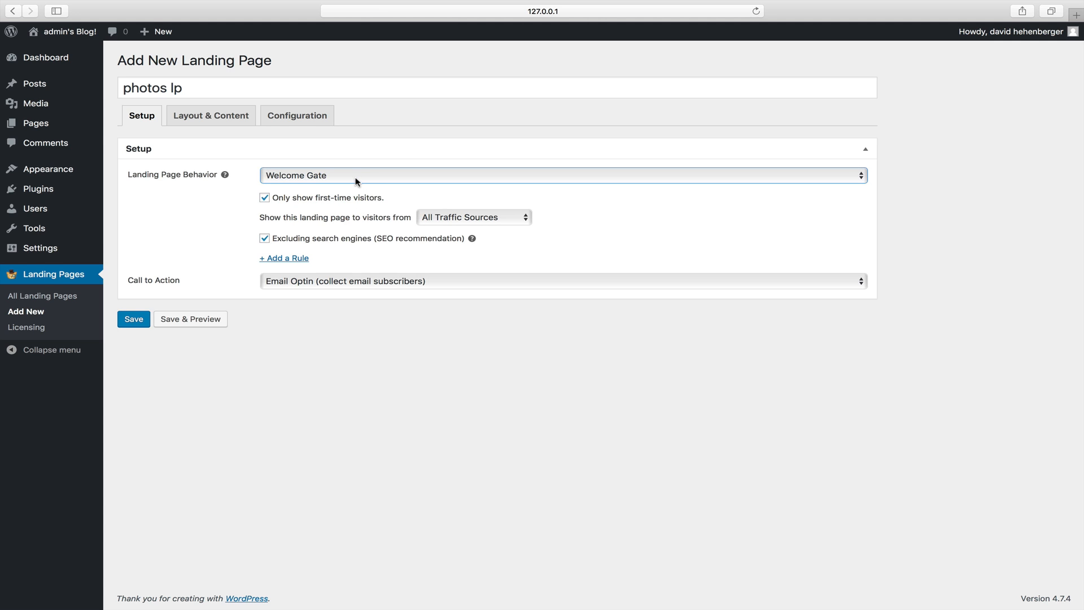
left_click(562, 182)
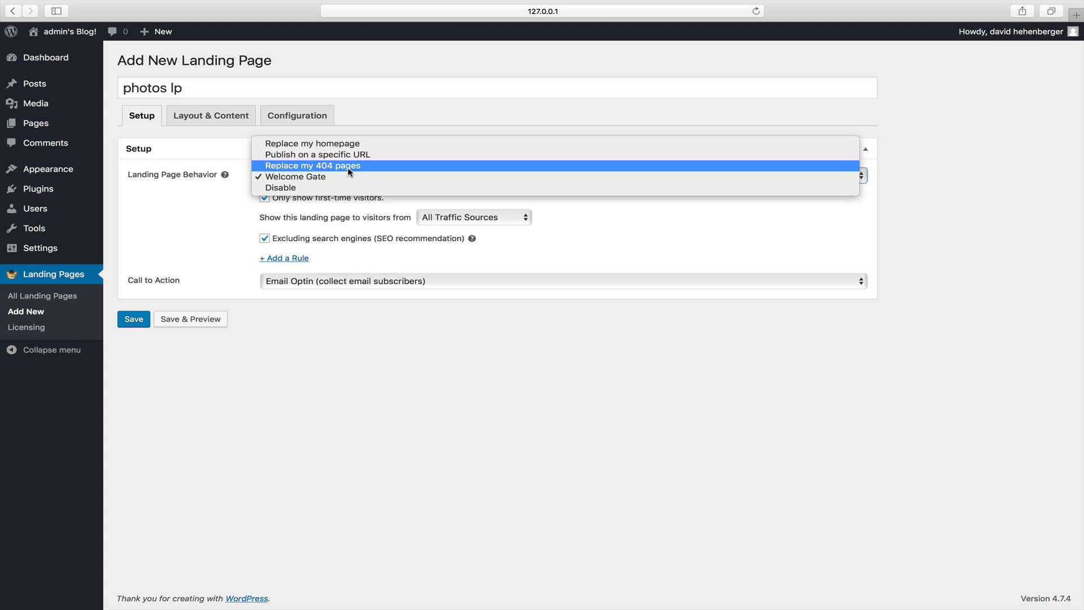
left_click(314, 154)
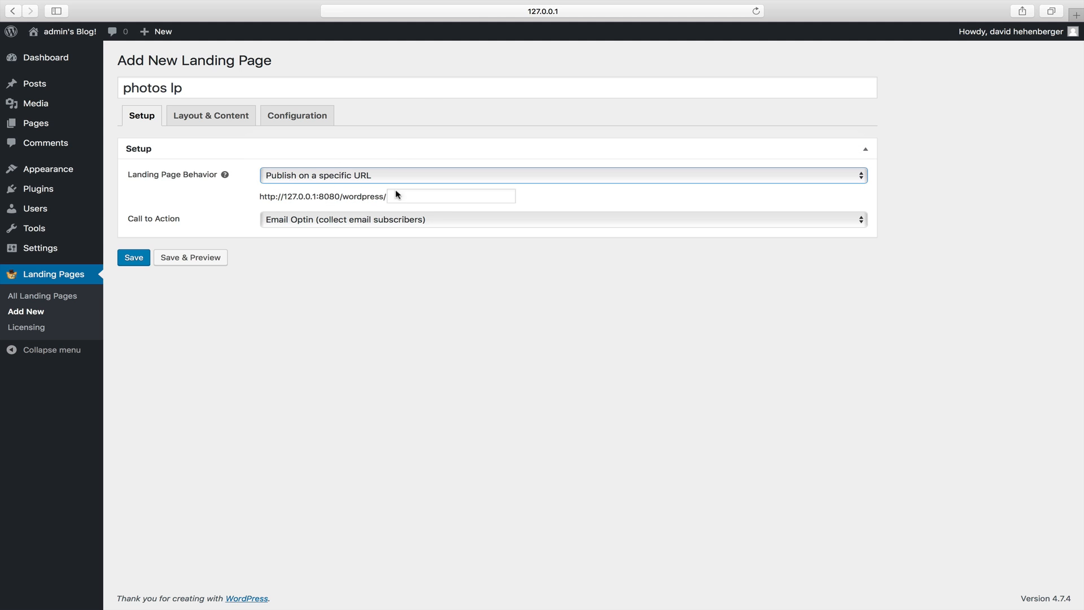
type("photos")
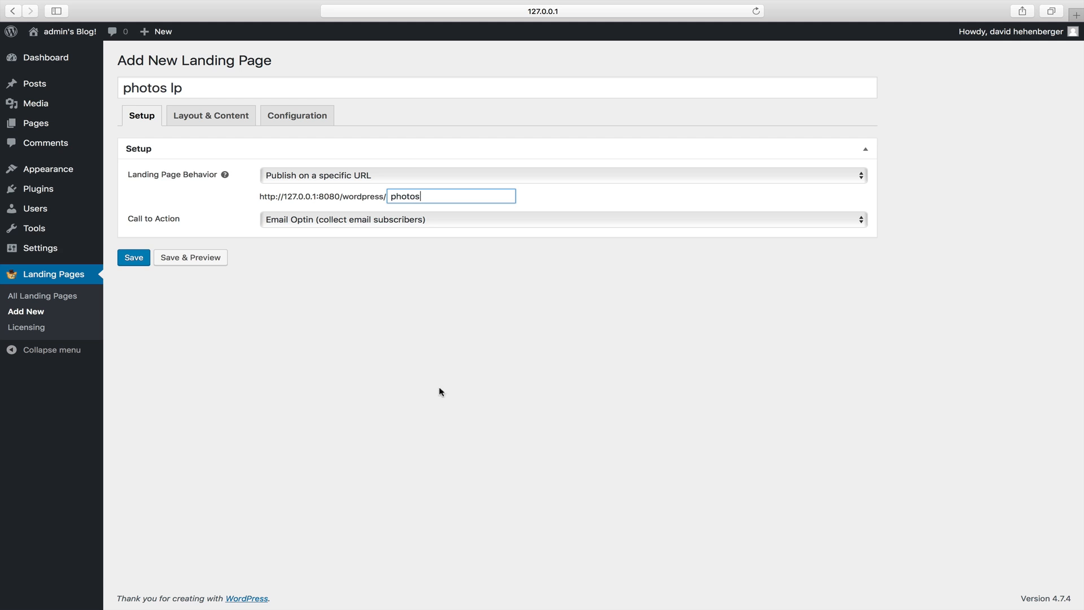
left_click(560, 220)
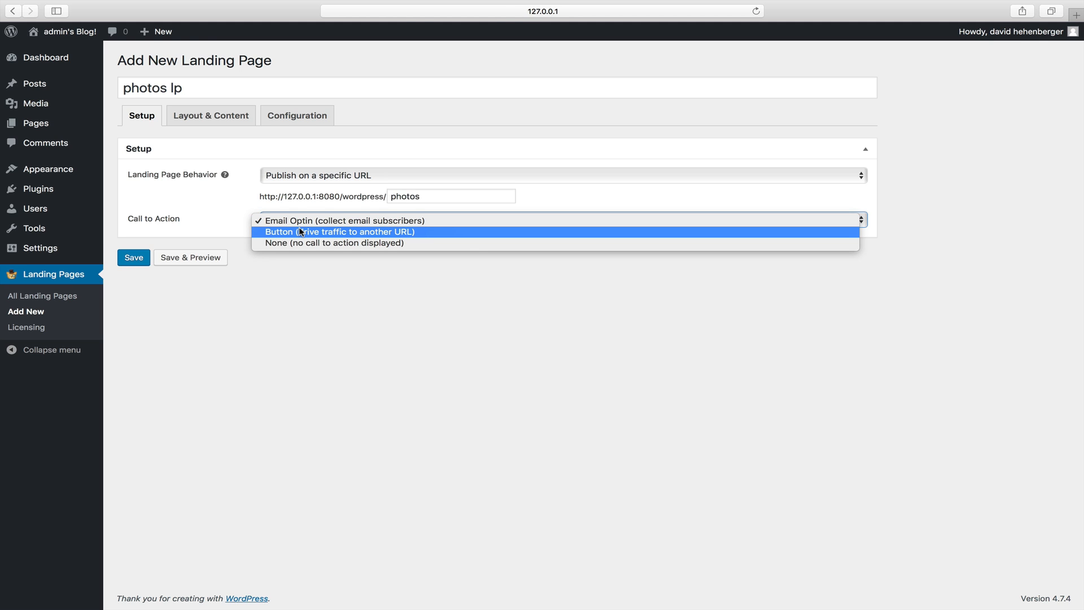
mouse_move(295, 243)
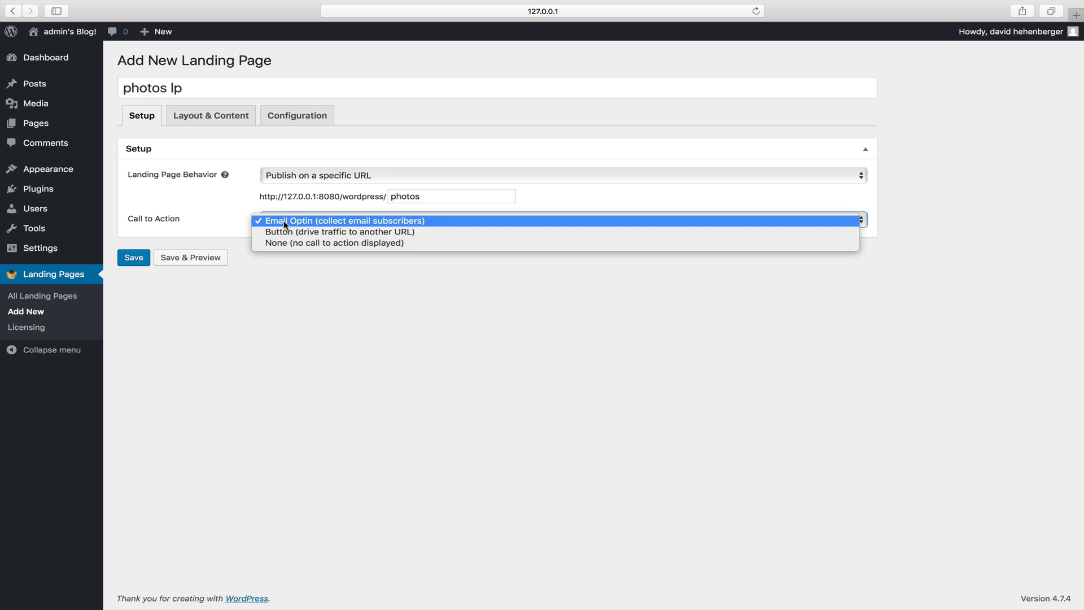
left_click(344, 221)
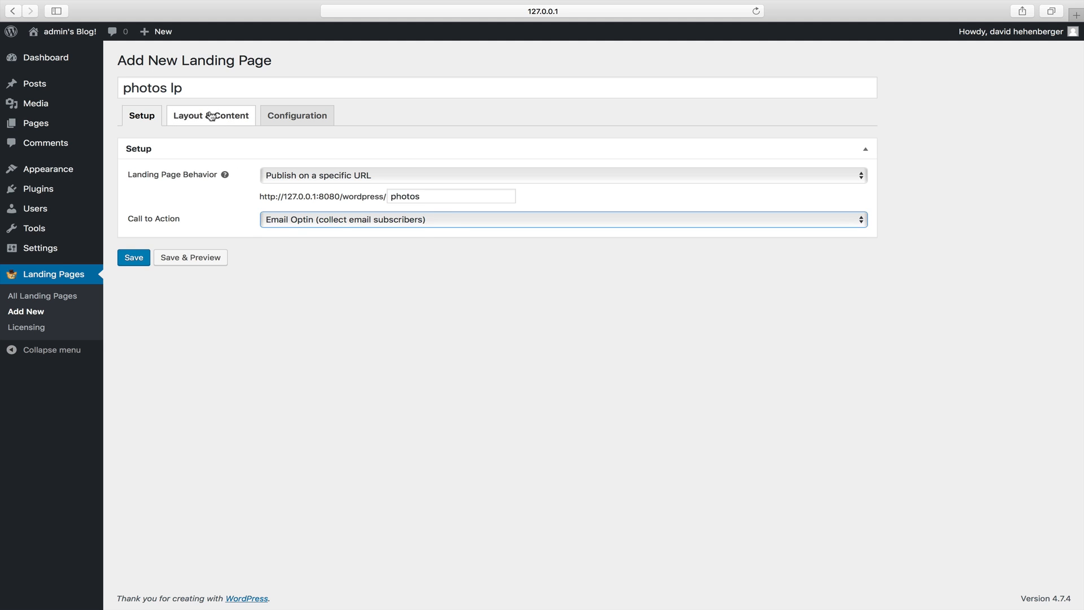
In Layout & Content, choose the dark camera photo as background and raise its opacity to darken it.
left_click(210, 115)
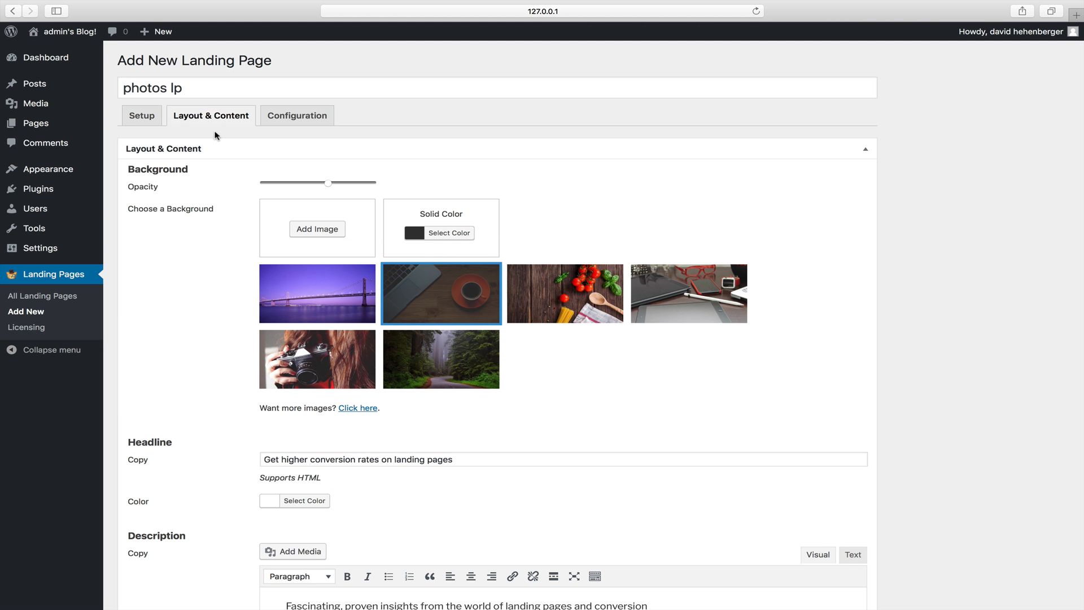
scroll("down", 3)
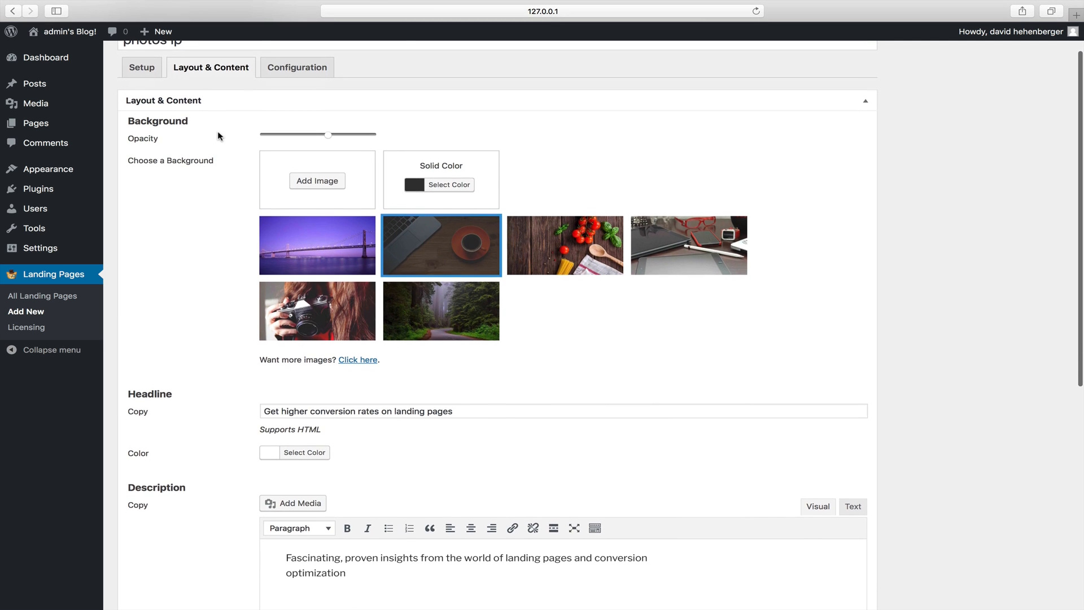
mouse_move(245, 323)
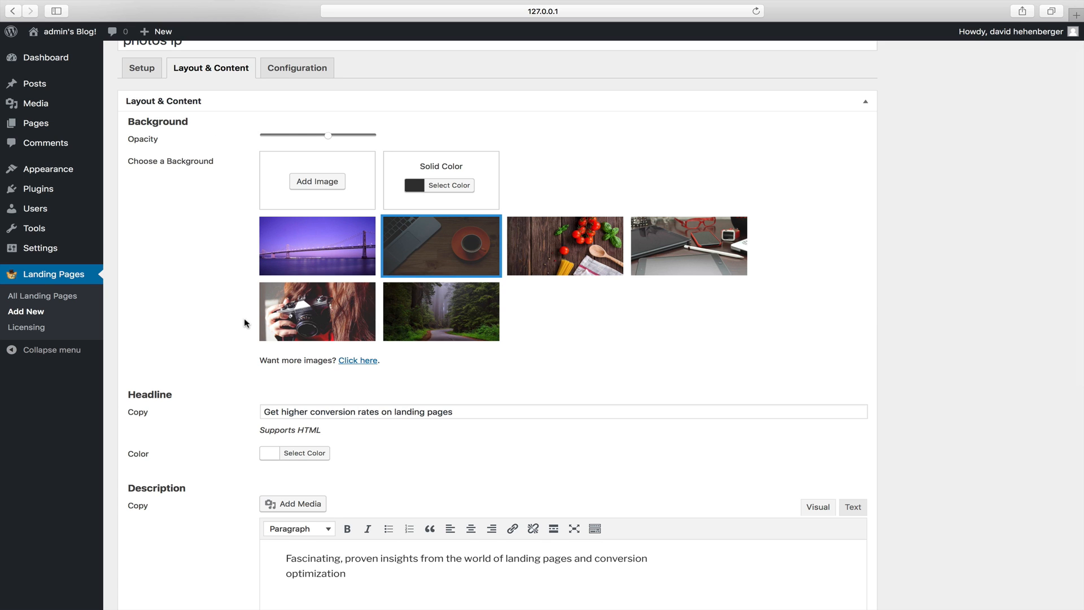
mouse_move(332, 316)
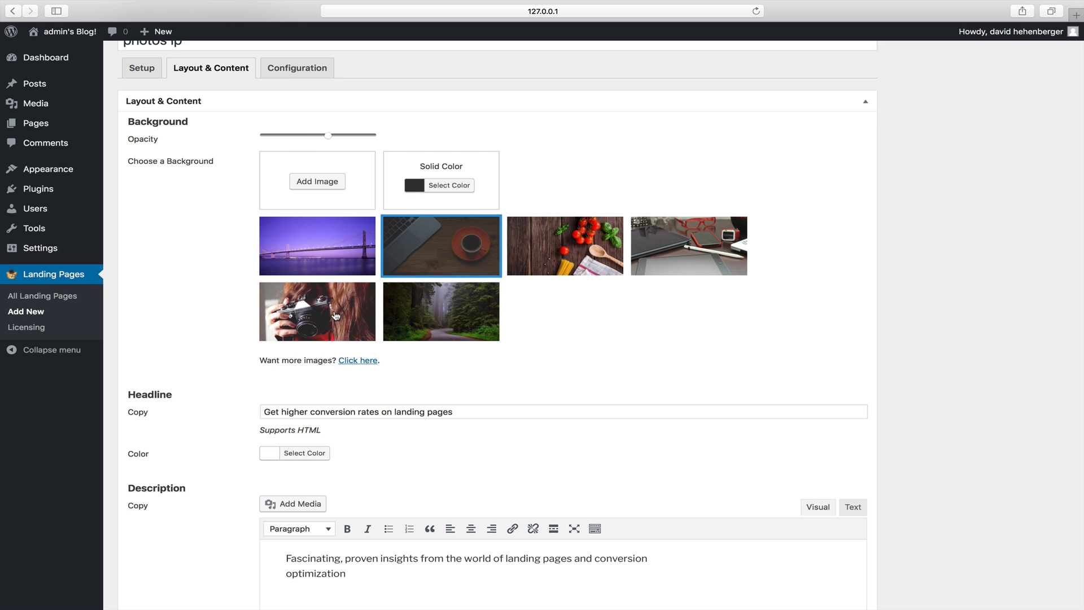
left_click(316, 312)
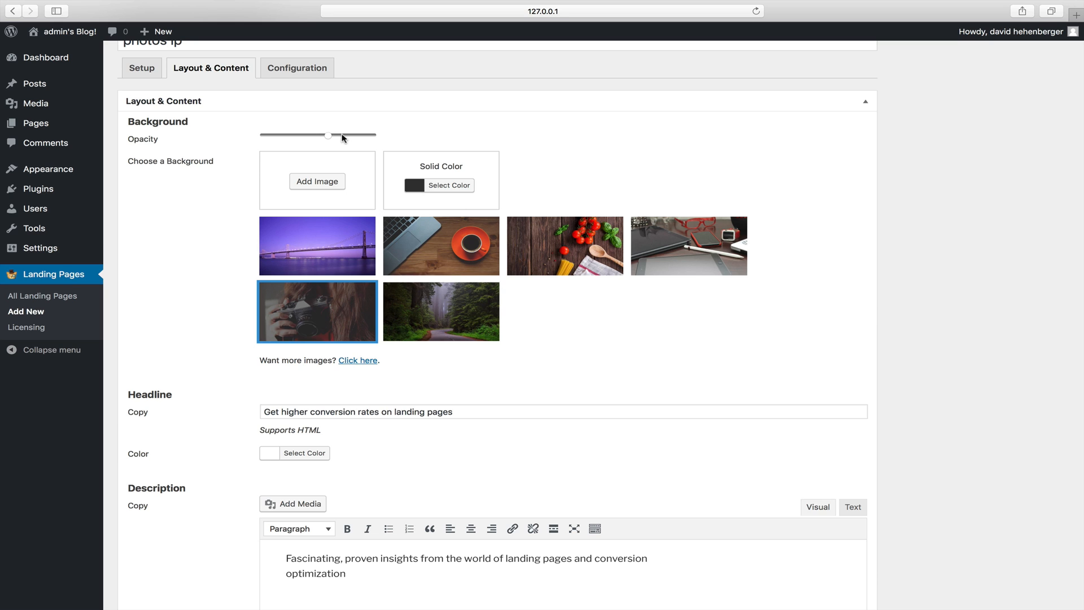
left_click_drag(328, 136, 377, 136)
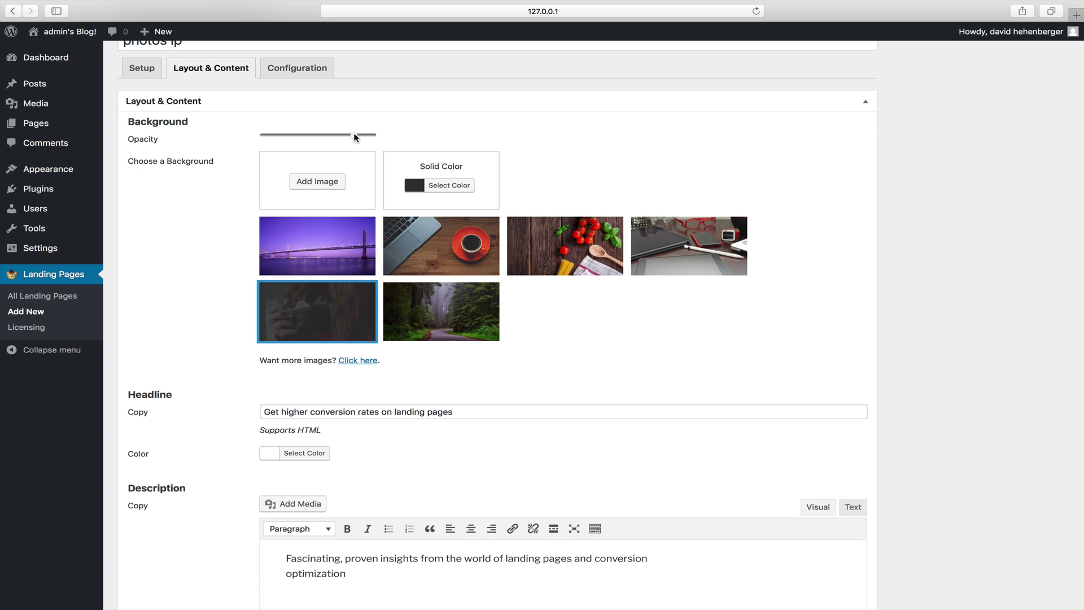
scroll("down", 3)
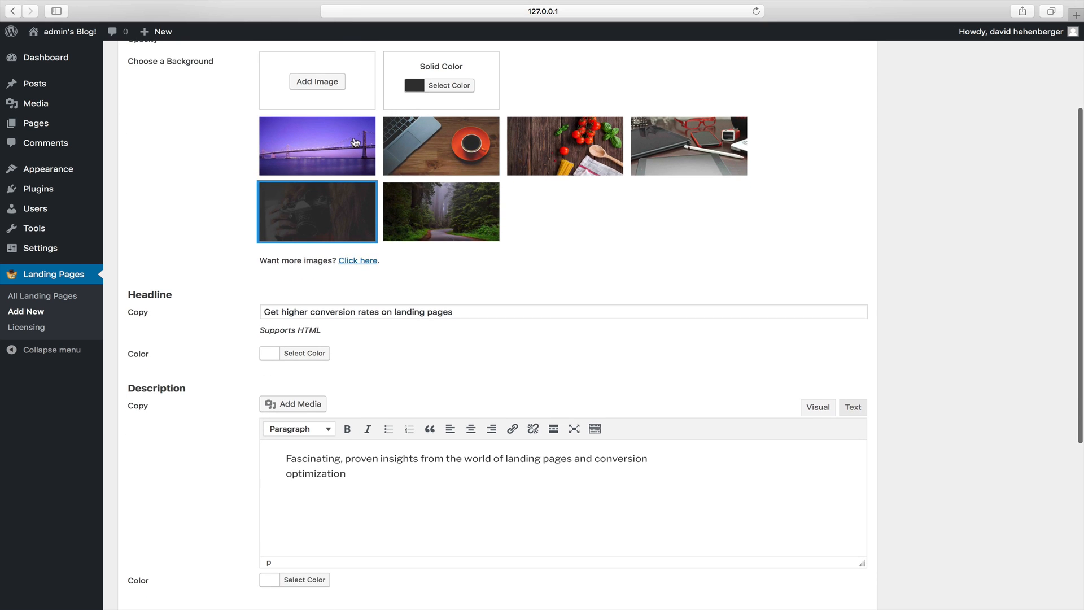
Set headline 'Zero to Hero: How to take better photos' and a description inviting sign-up for the free email course.
type("Zero to Hero: How to take better photos")
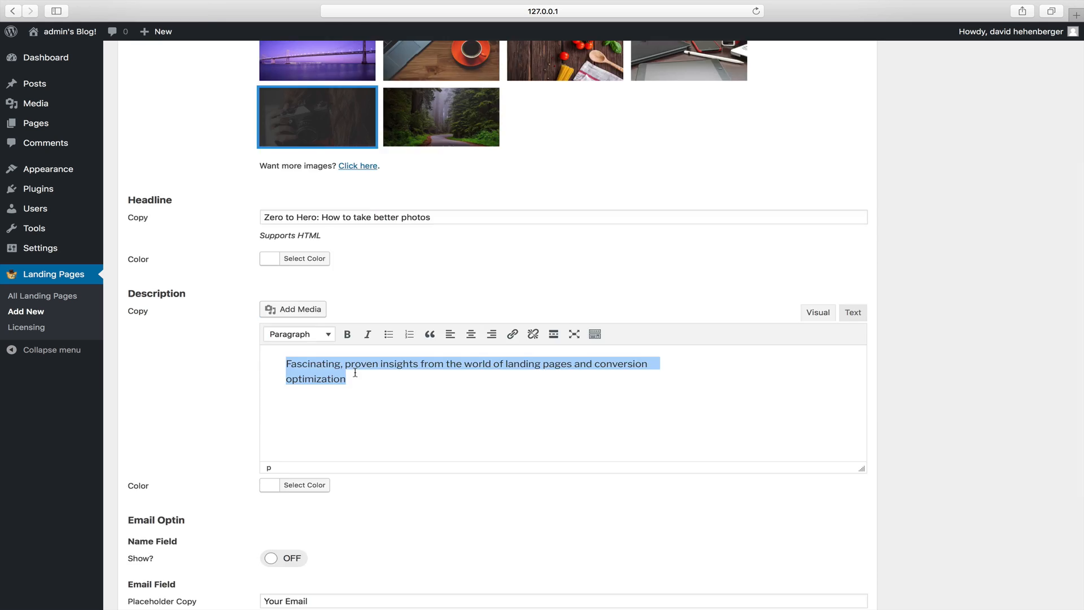
type("Sign up fo")
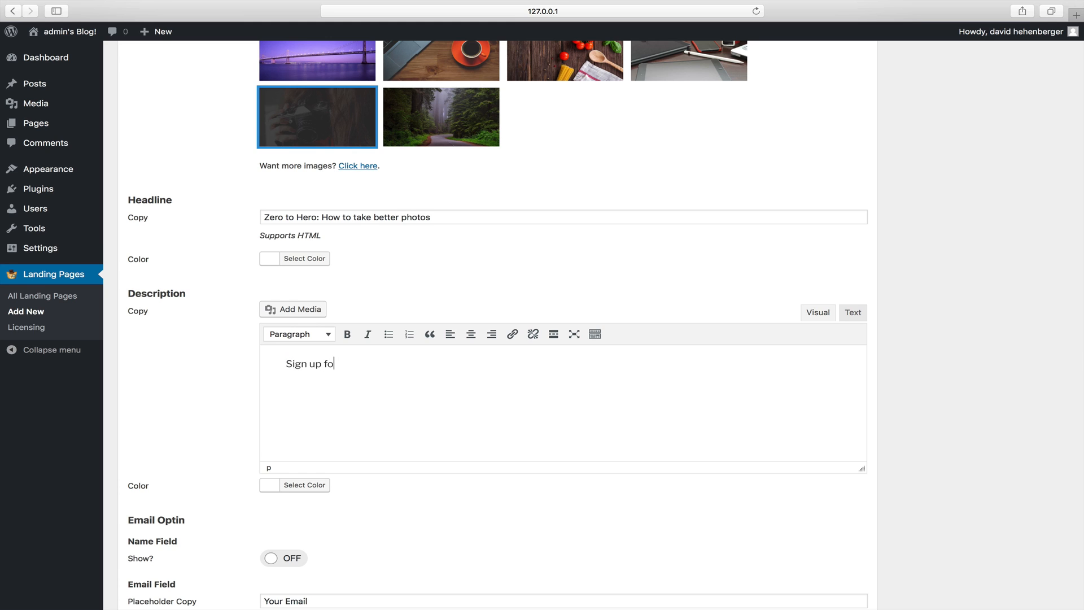
type("r our free")
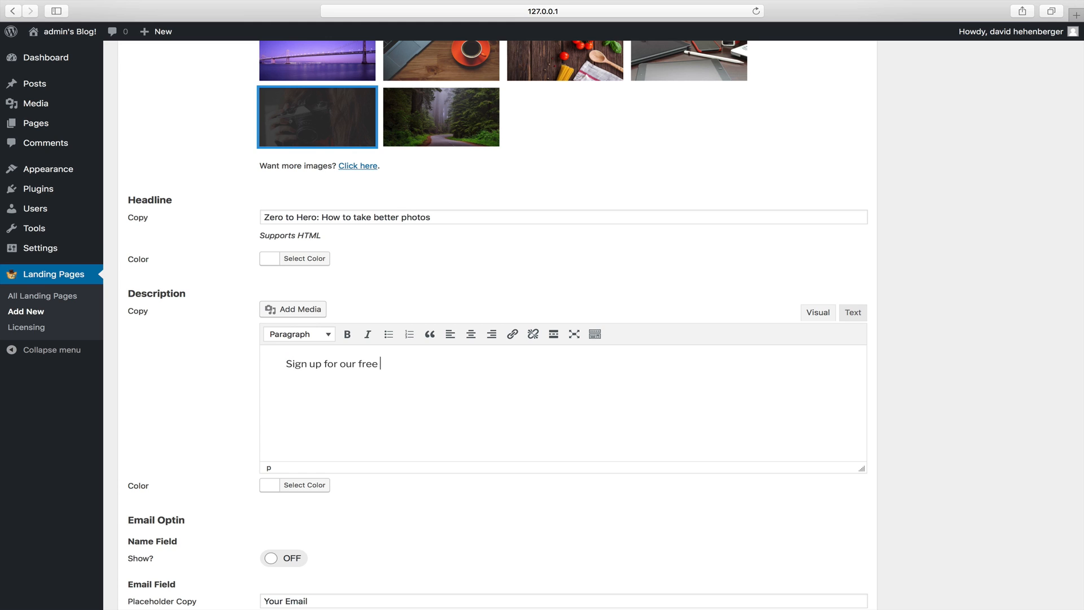
type("email course and d")
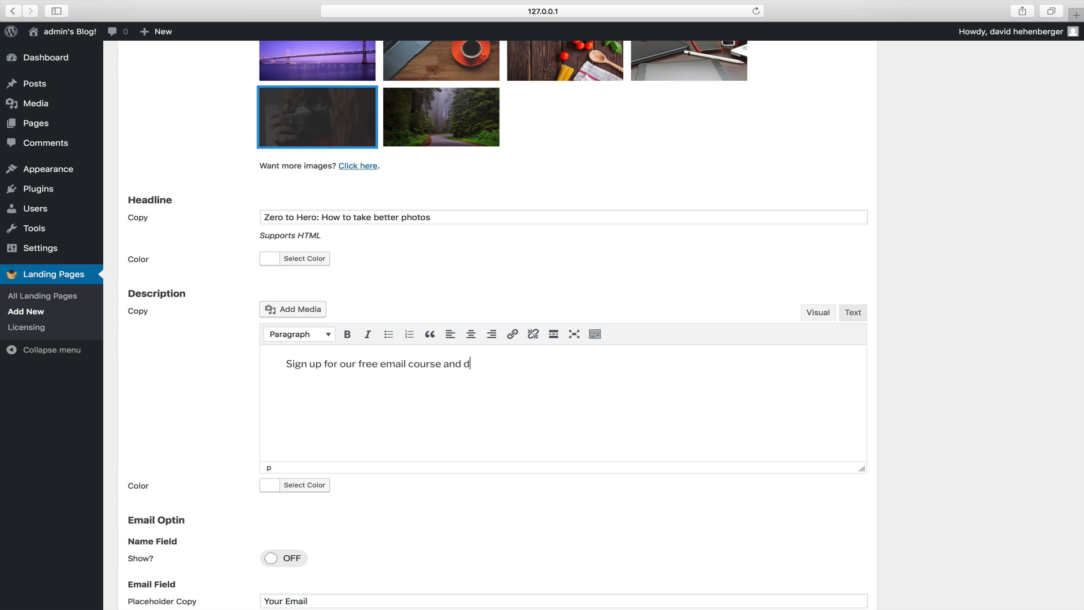
type("rastically imp")
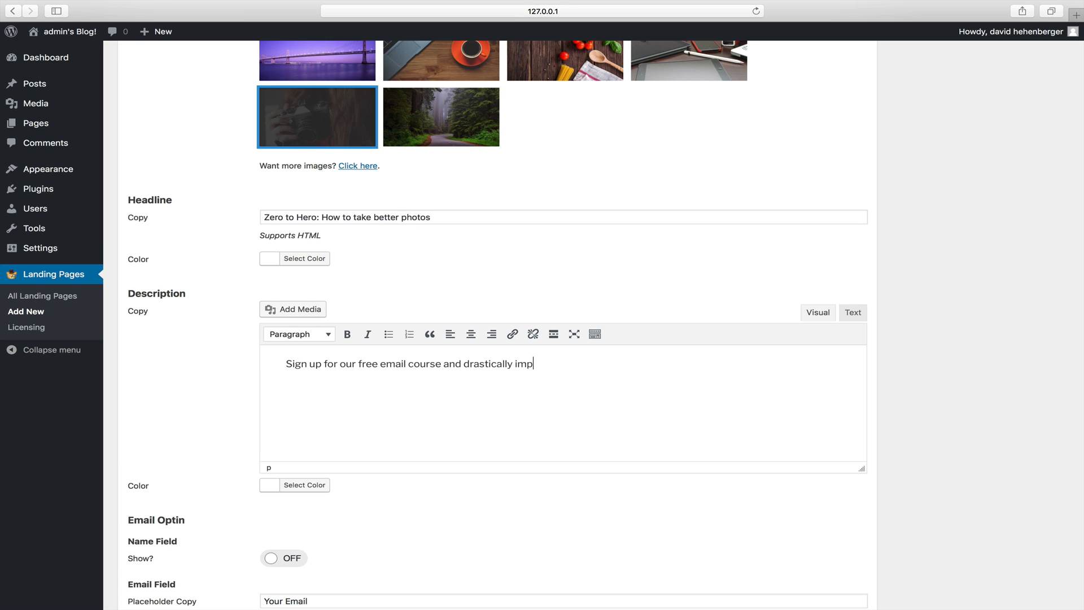
type("rove your")
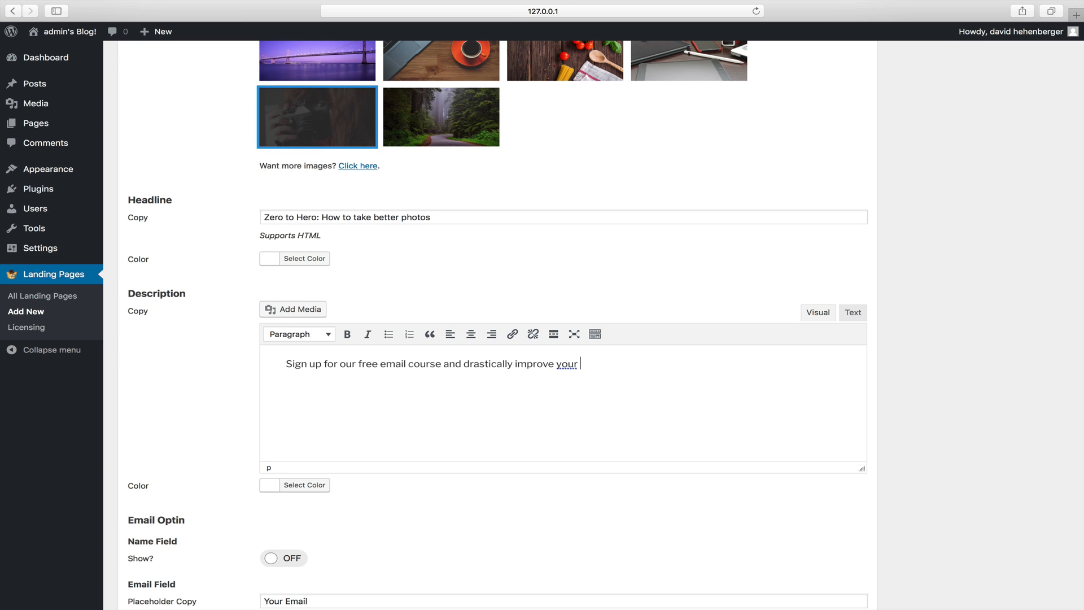
type("photos.")
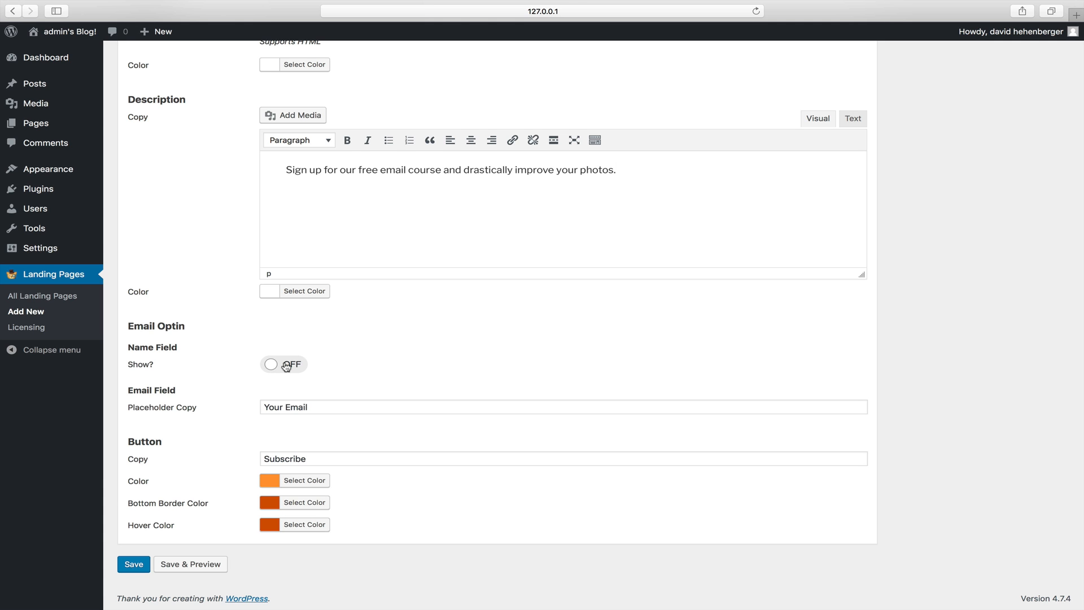
Show the Name field in the opt-in and relabel the button 'Get Instant Access'.
left_click(283, 364)
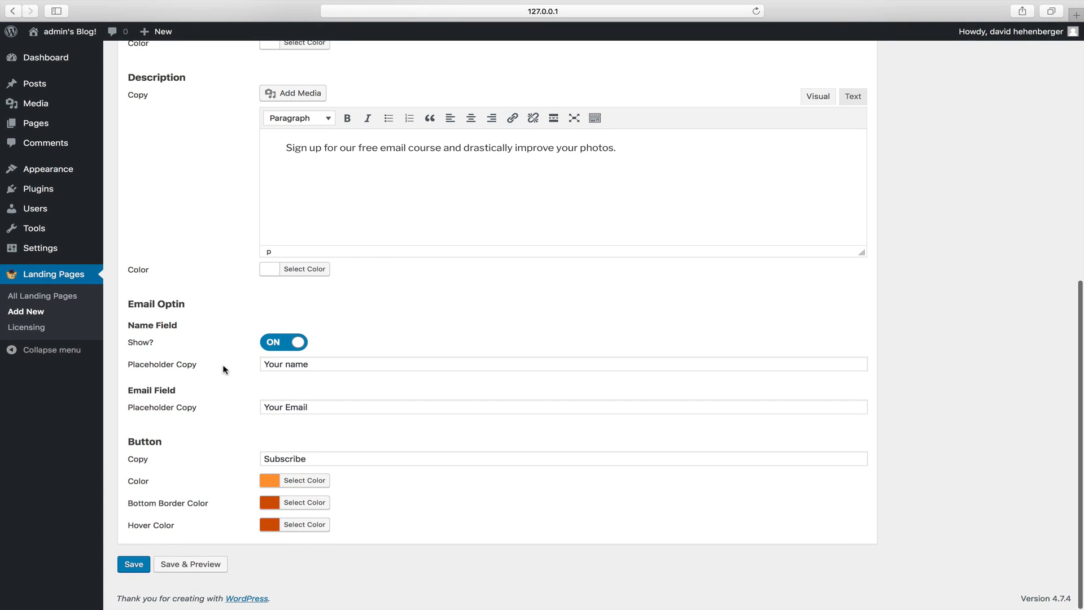
mouse_move(156, 443)
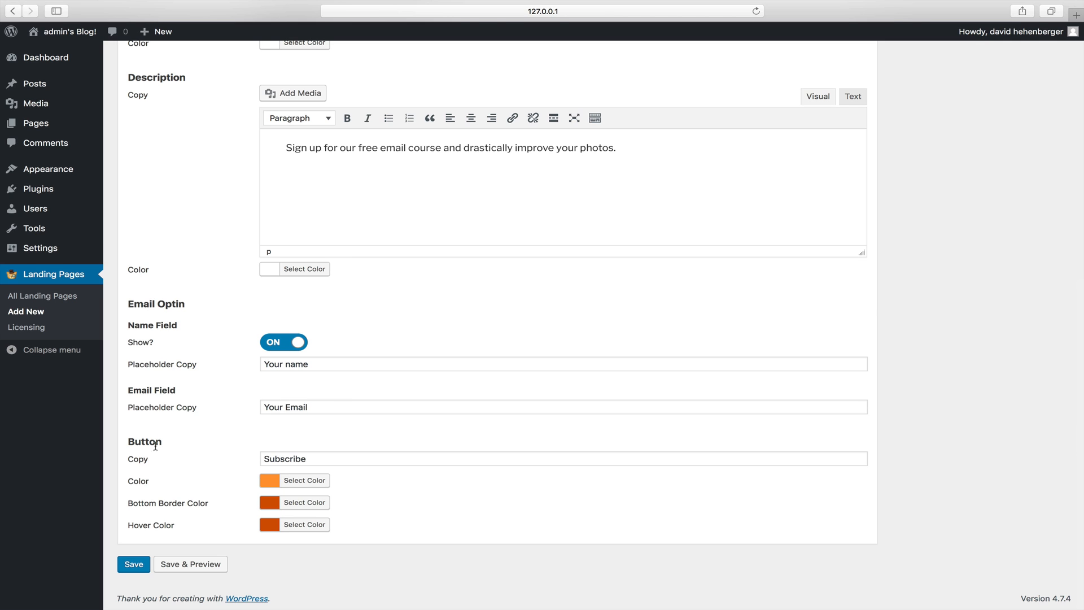
double_click(285, 458)
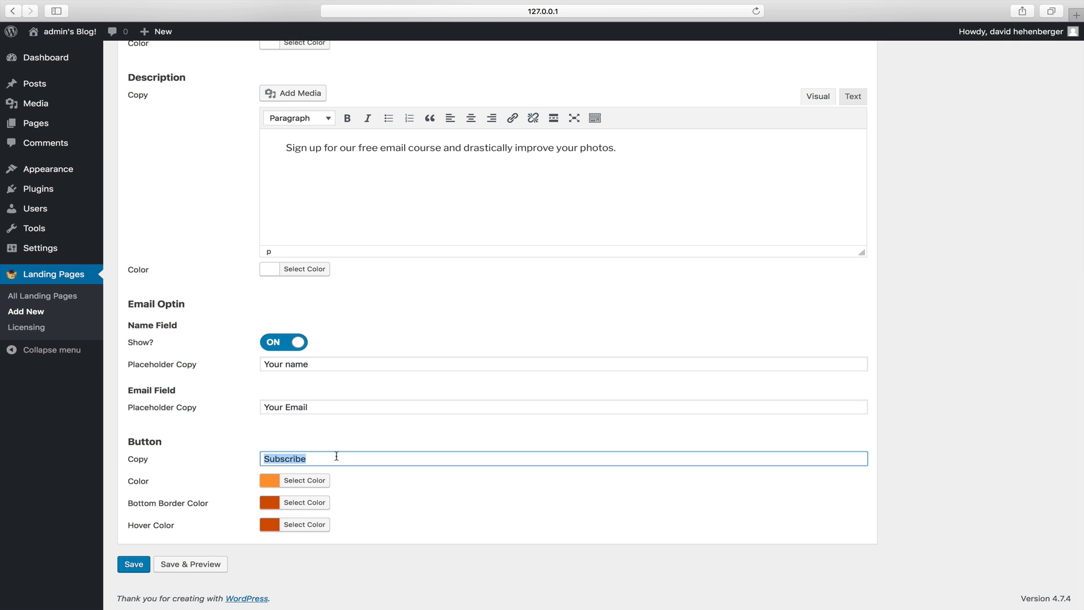
type("Get Instant Access")
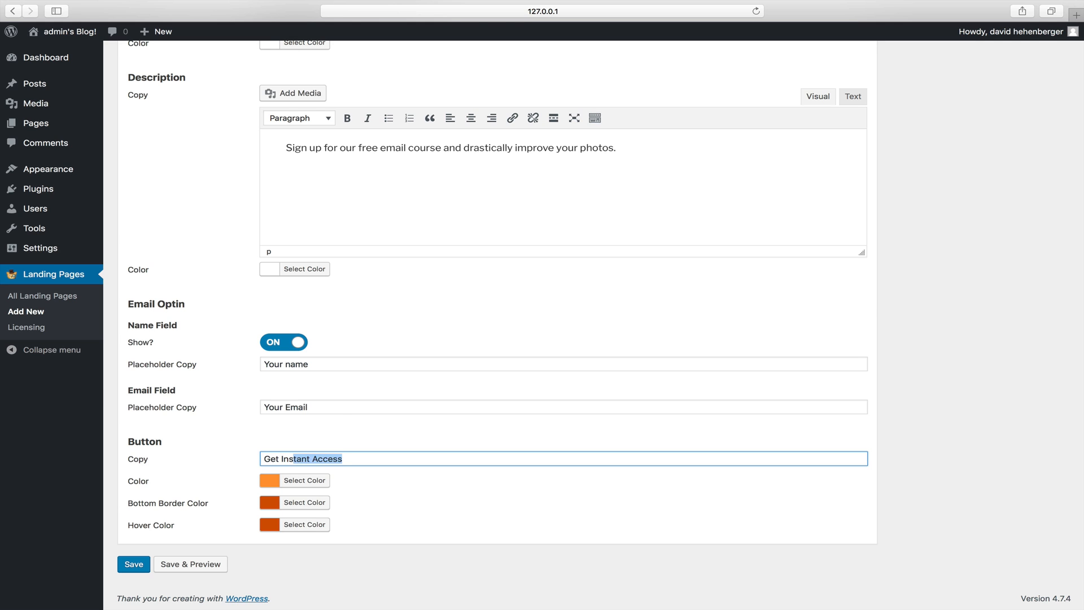
left_click(434, 515)
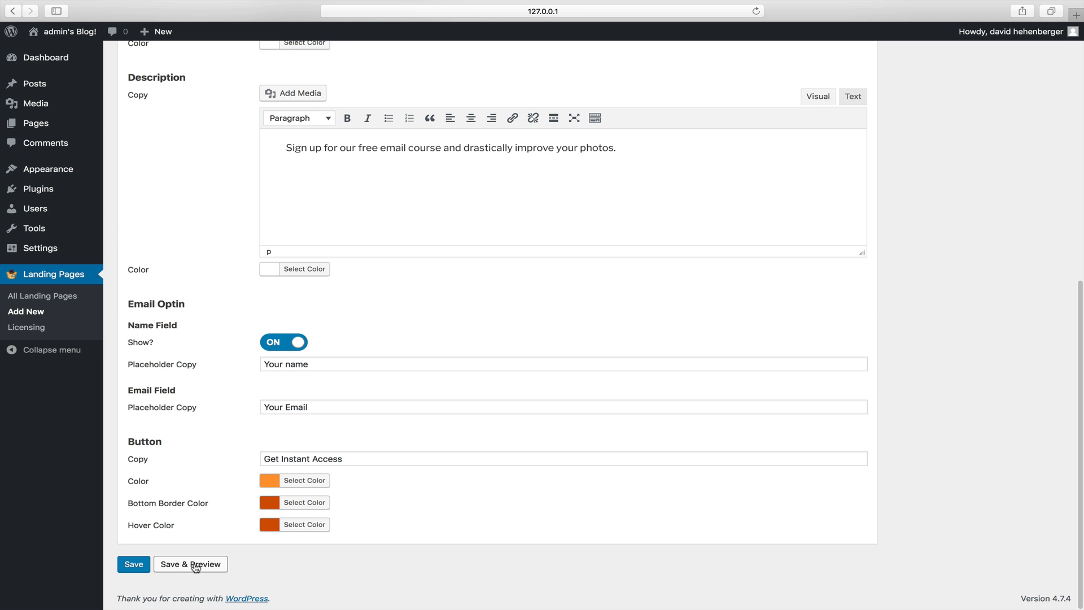
Save & Preview the page, then return to the editor.
left_click(191, 565)
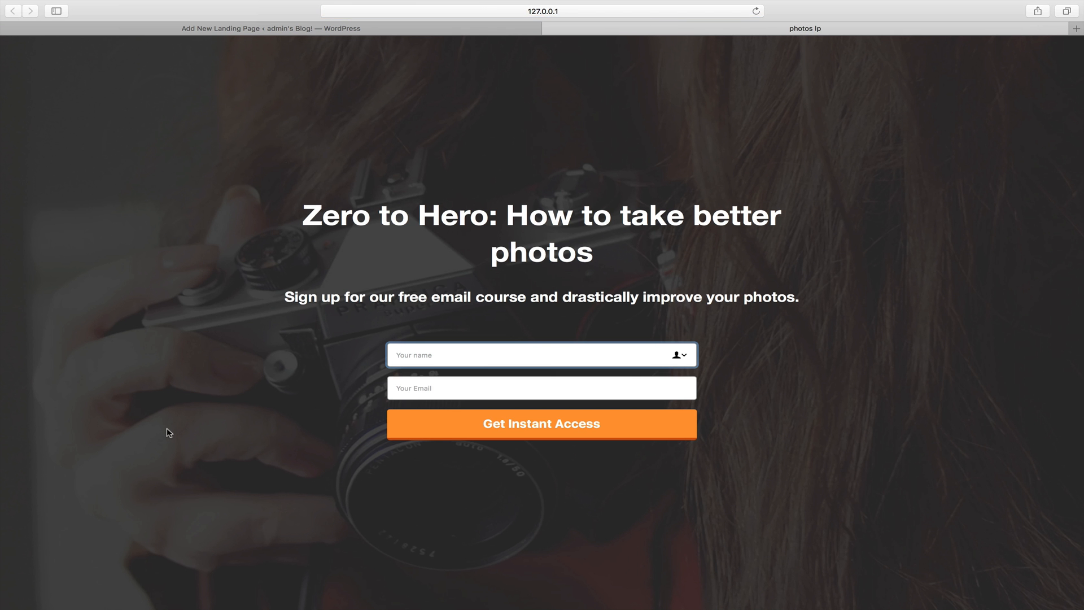
left_click(269, 28)
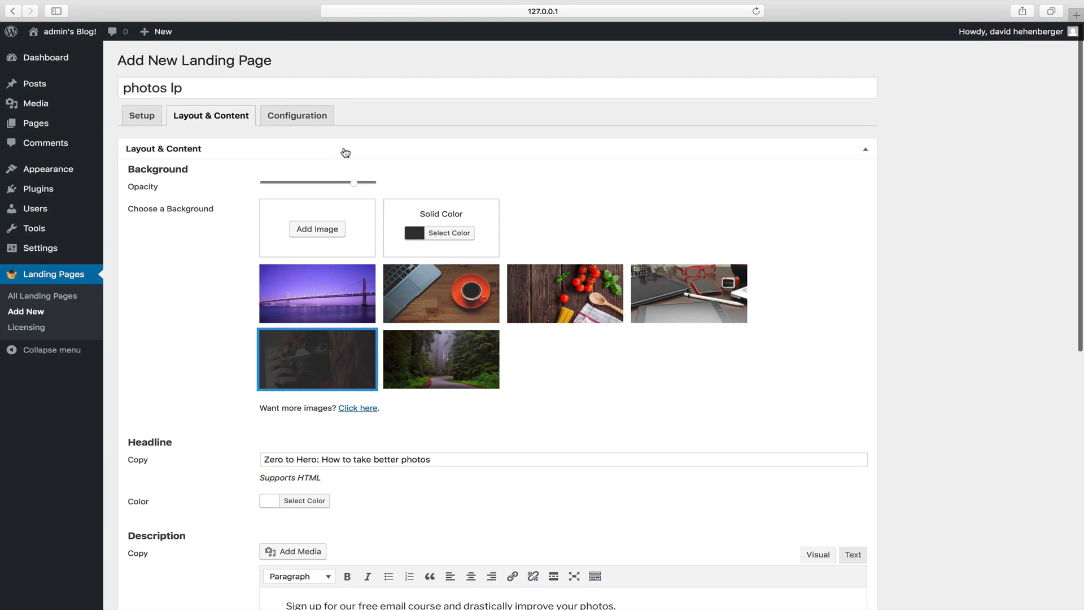
In Configuration, set Provider to Local WordPress (Store Optins Locally) and switch event tracking ON.
left_click(296, 116)
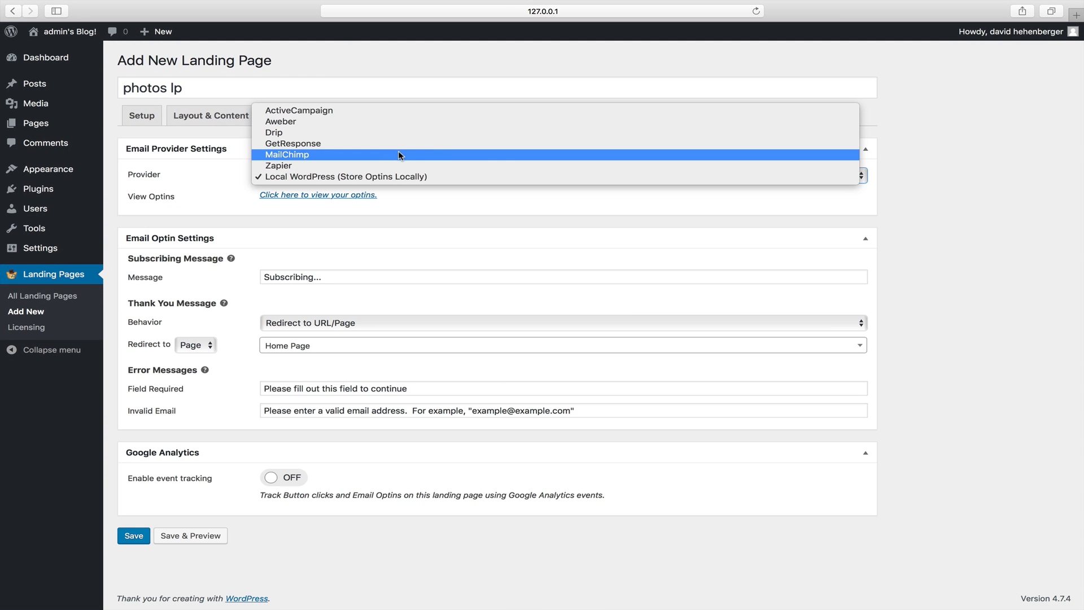
left_click(288, 154)
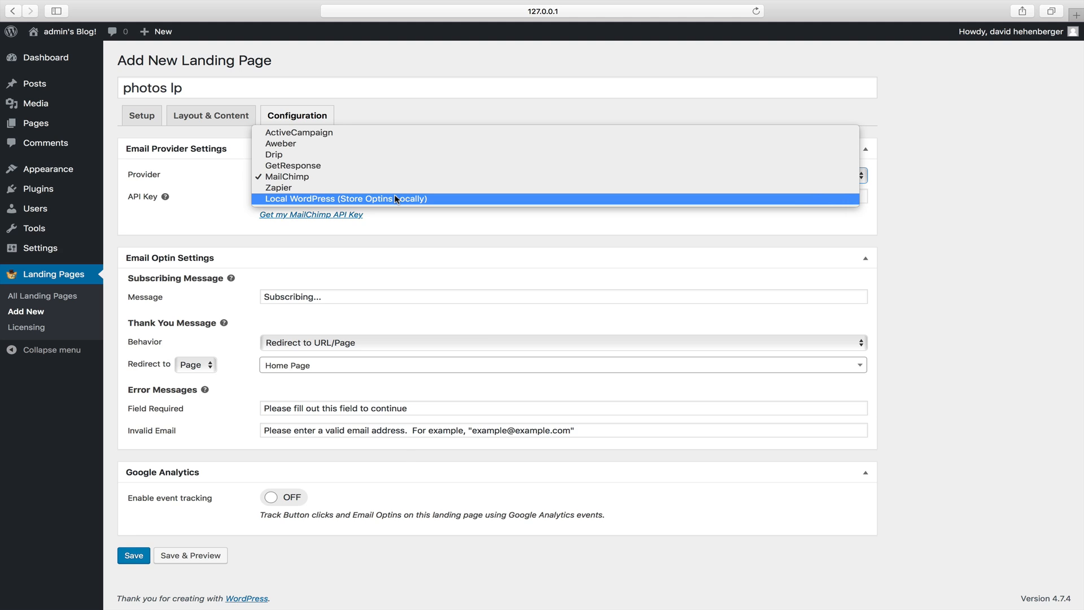
left_click(345, 197)
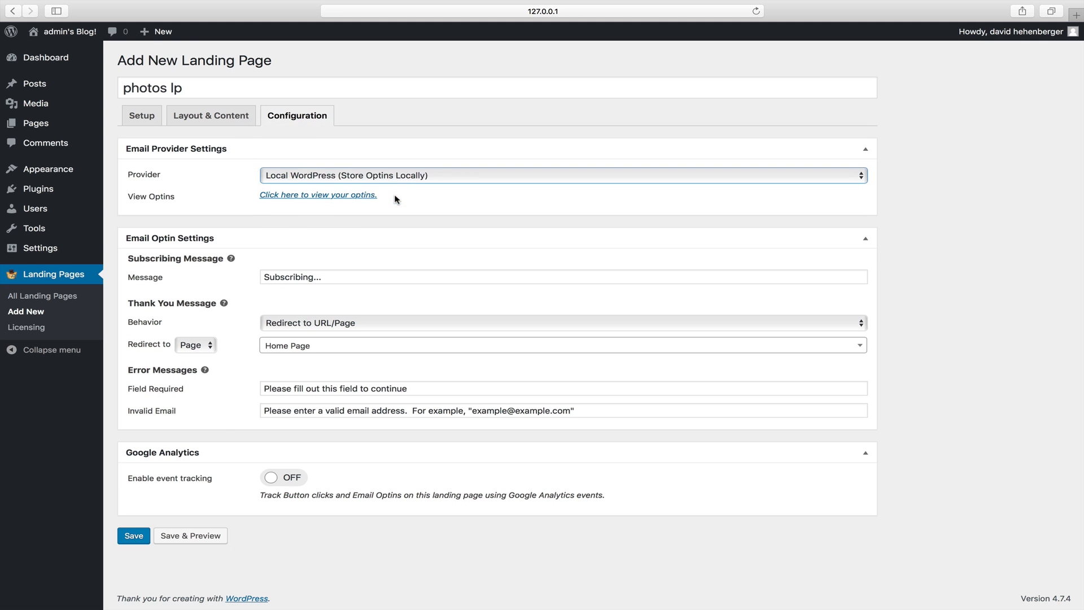
mouse_move(294, 487)
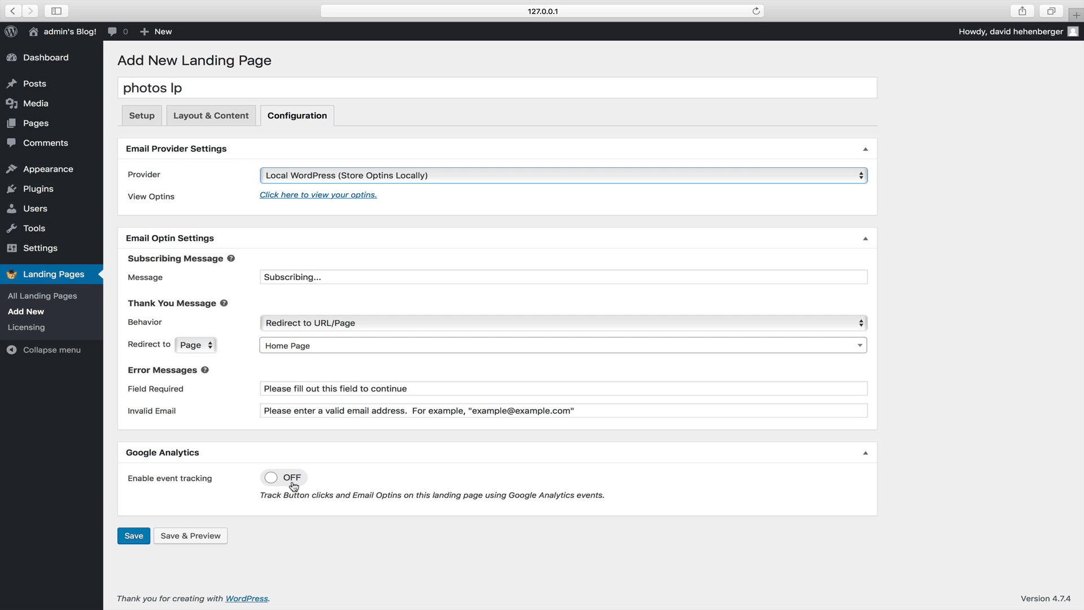
left_click(283, 476)
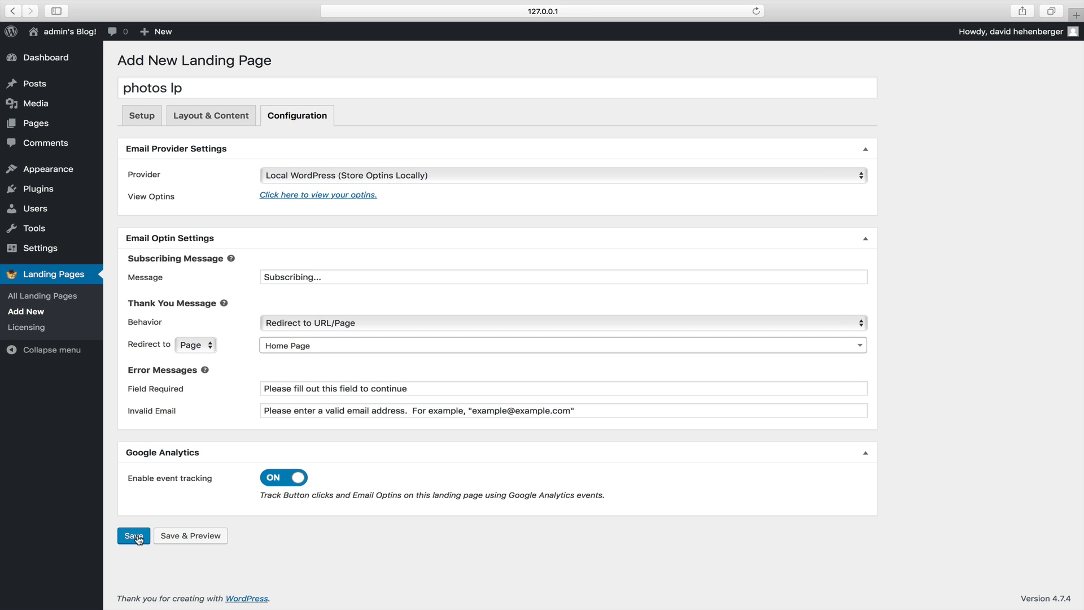
Save the landing page and view its live preview from the updated notice.
left_click(134, 535)
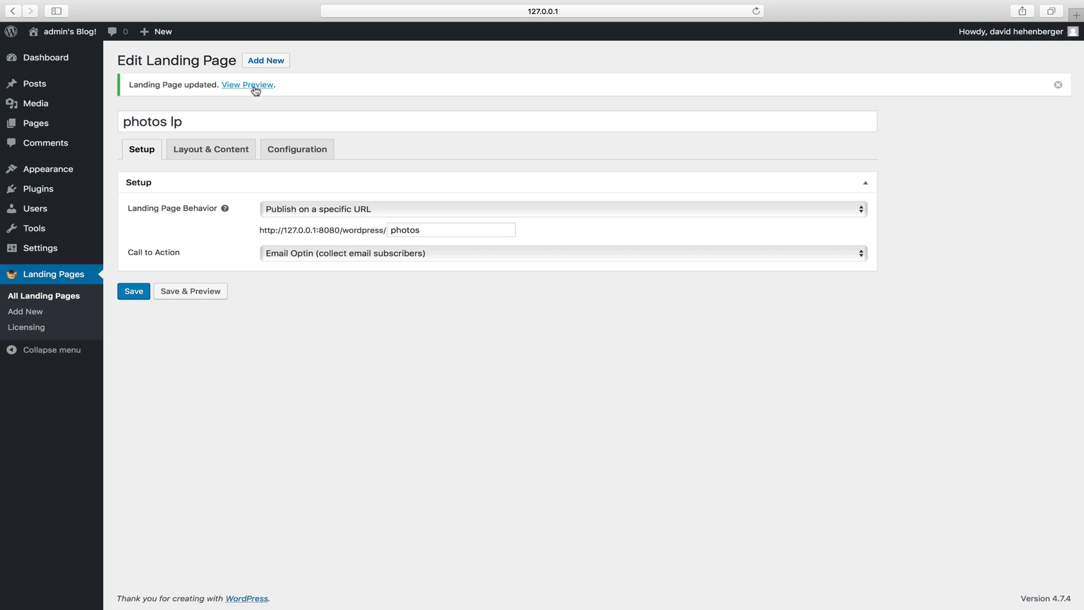
left_click(247, 85)
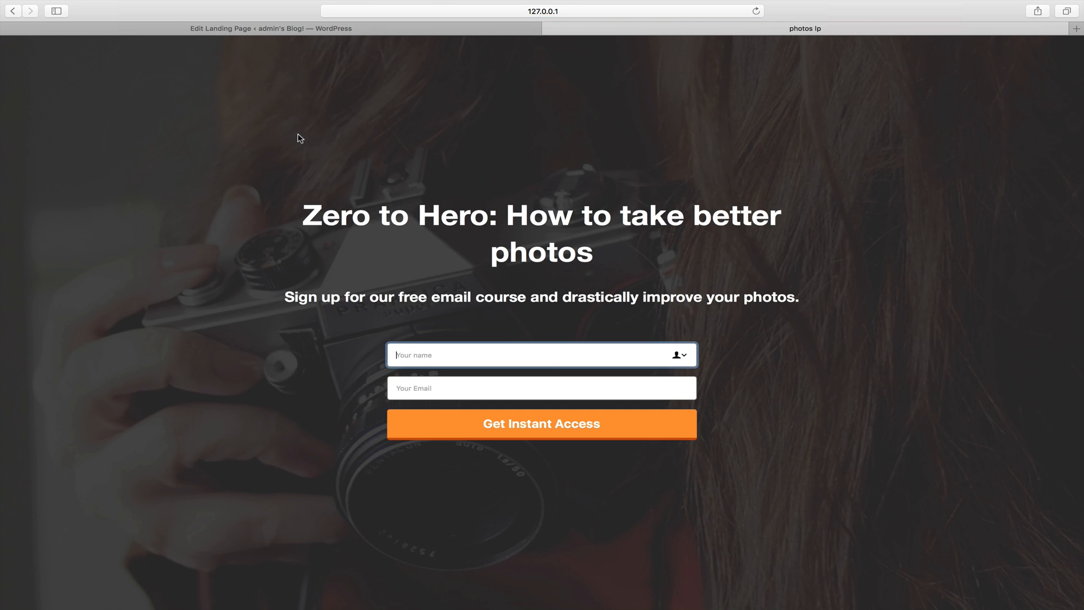